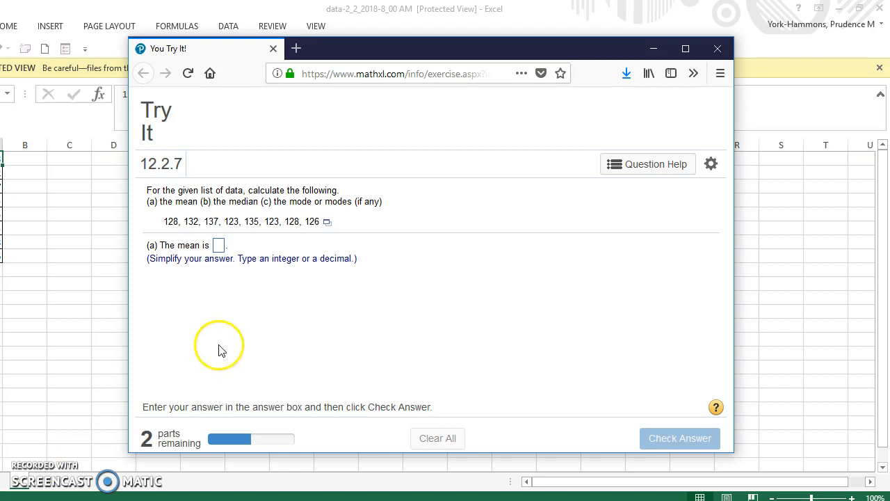
mouse_move(341, 247)
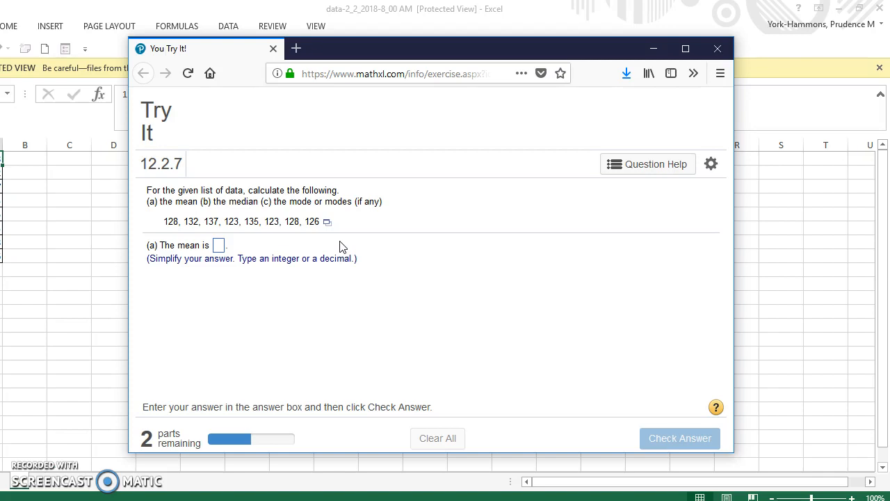
mouse_move(327, 222)
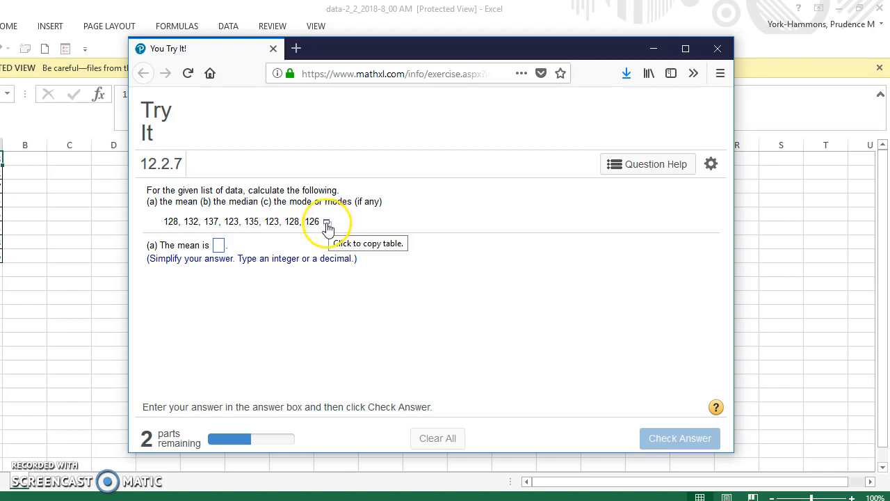
Step: Download exercise 12.2.7's data list as an Excel workbook from MyMathLab
click(327, 222)
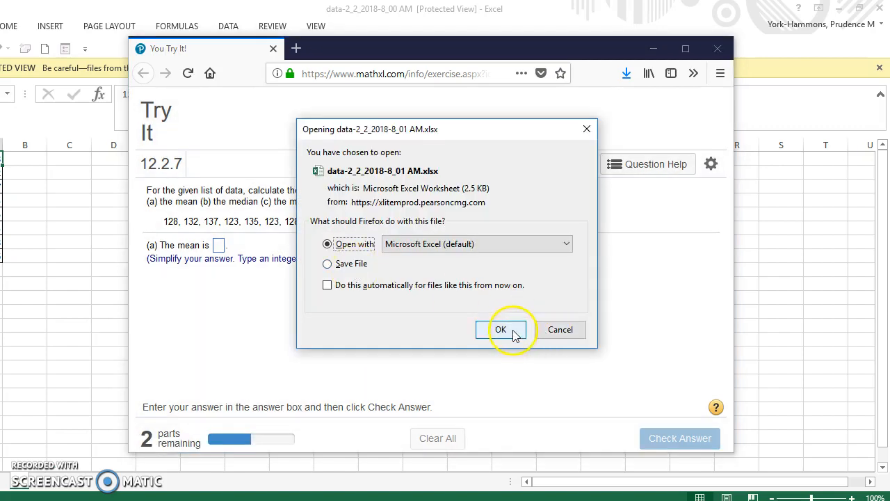
Step: Confirm opening the downloaded workbook in Excel and enable editing of the eight values
click(501, 328)
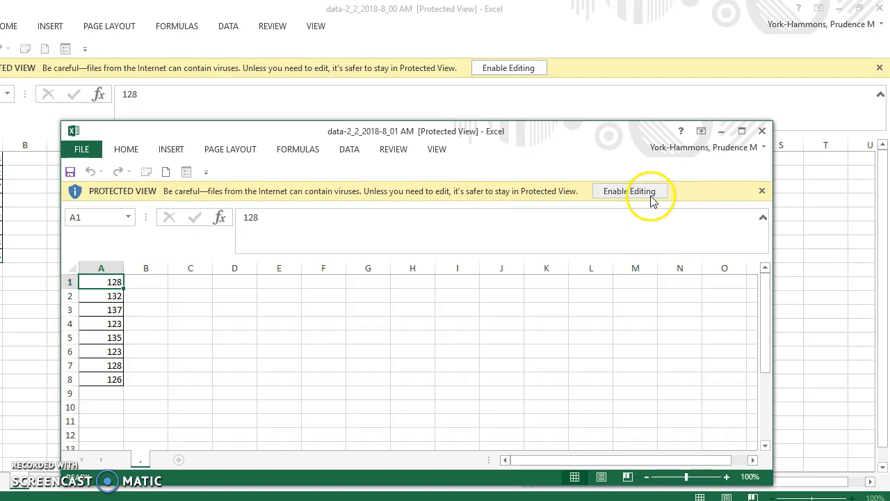
click(629, 190)
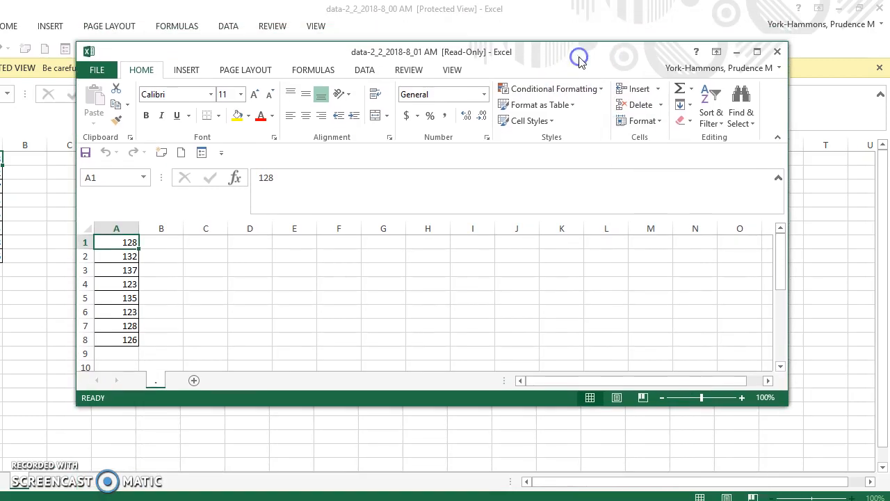
mouse_move(162, 228)
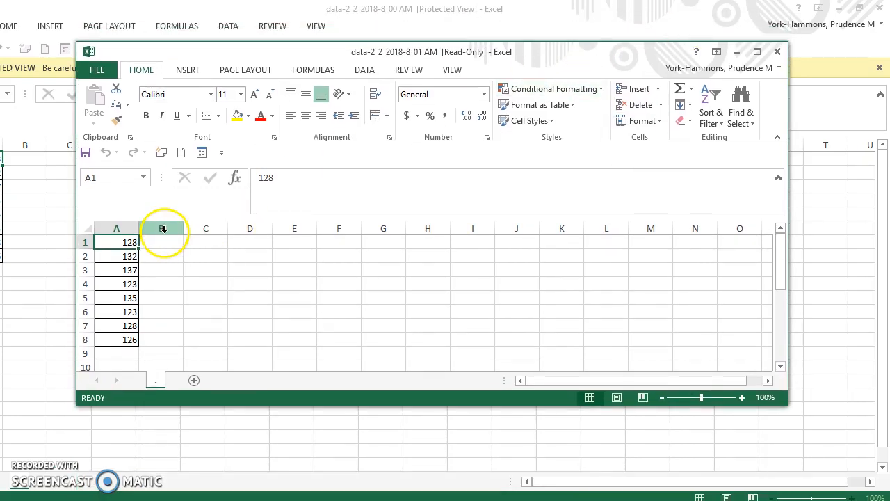
Step: Label B1 'mean' and enter =AVERAGE(A:A) in C1, returning 129
click(162, 242)
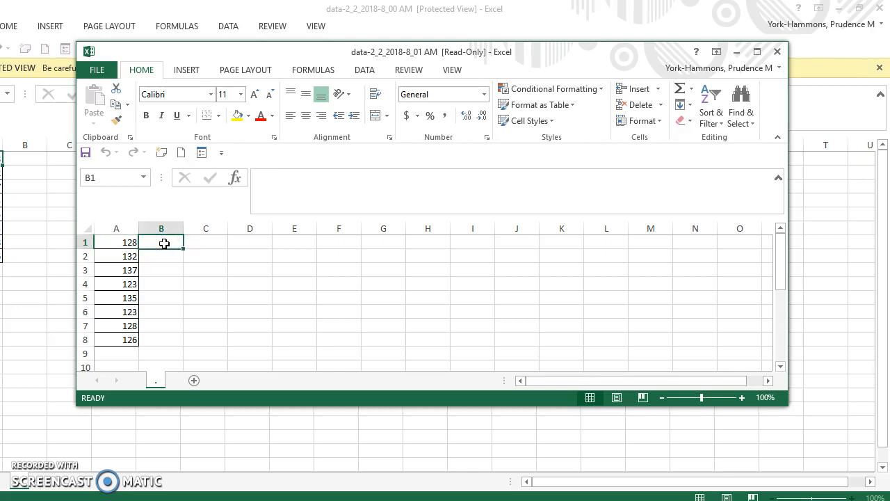
text(mean)
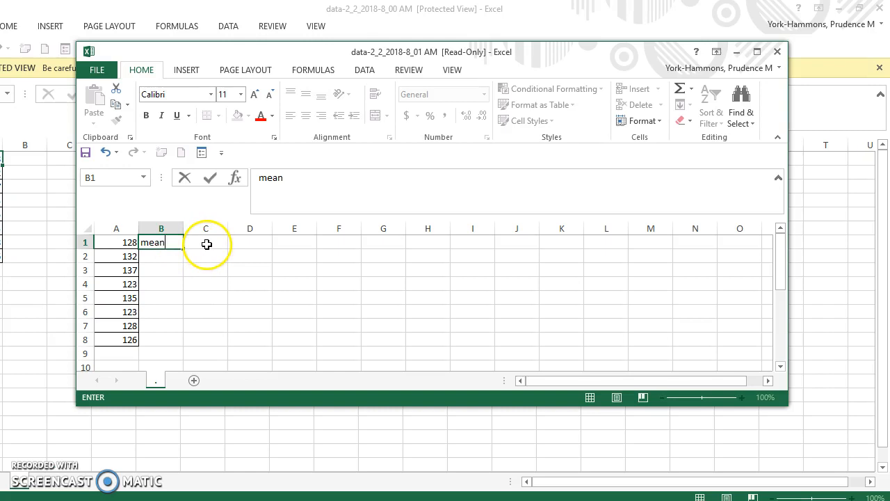
click(206, 242)
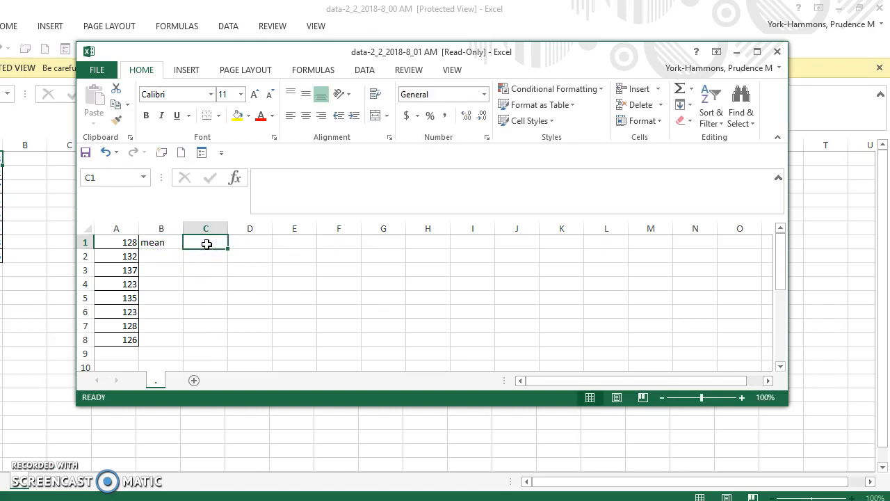
text(=)
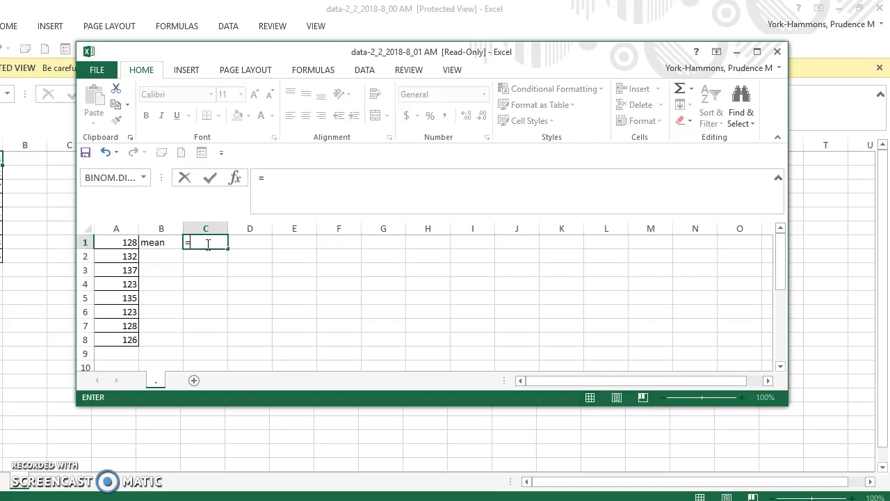
text(me)
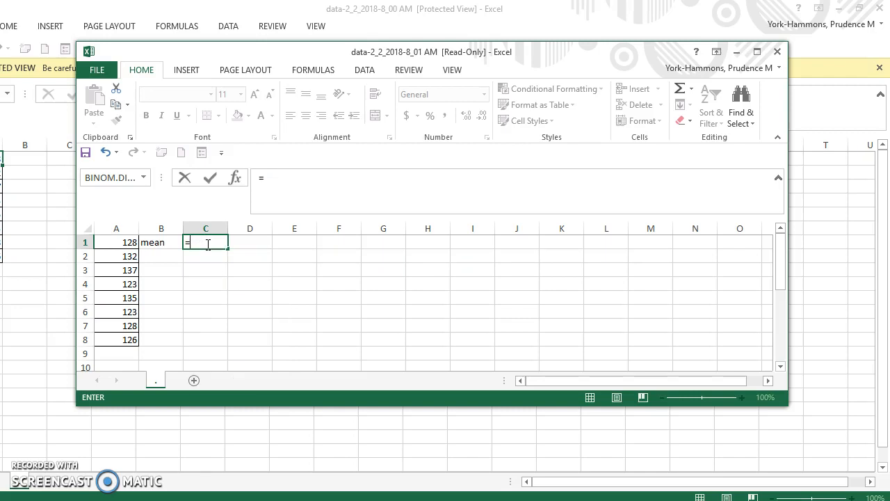
text(a)
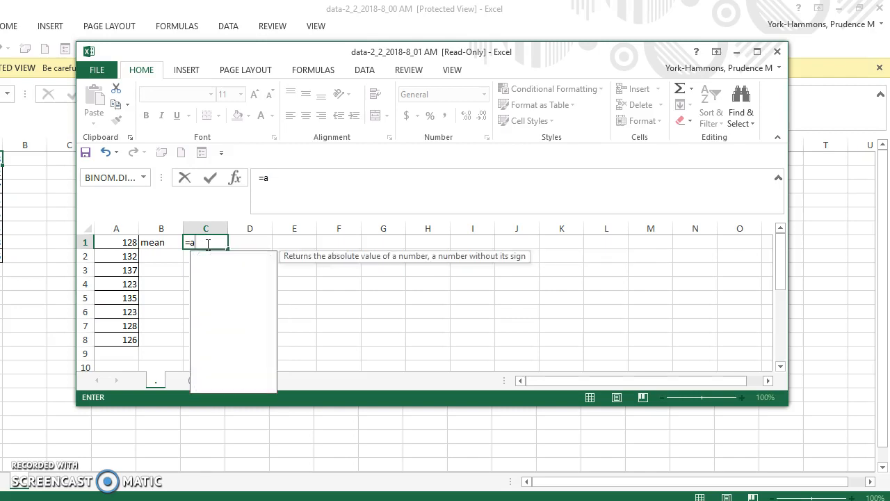
text(ve)
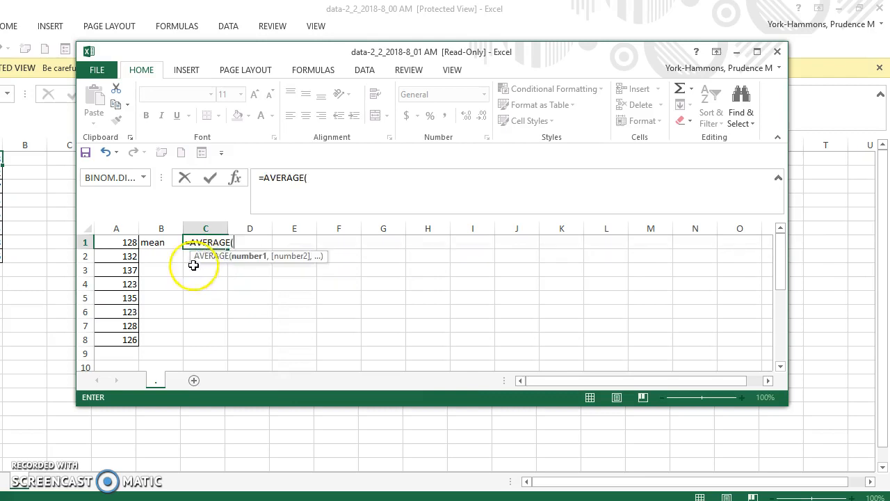
click(116, 228)
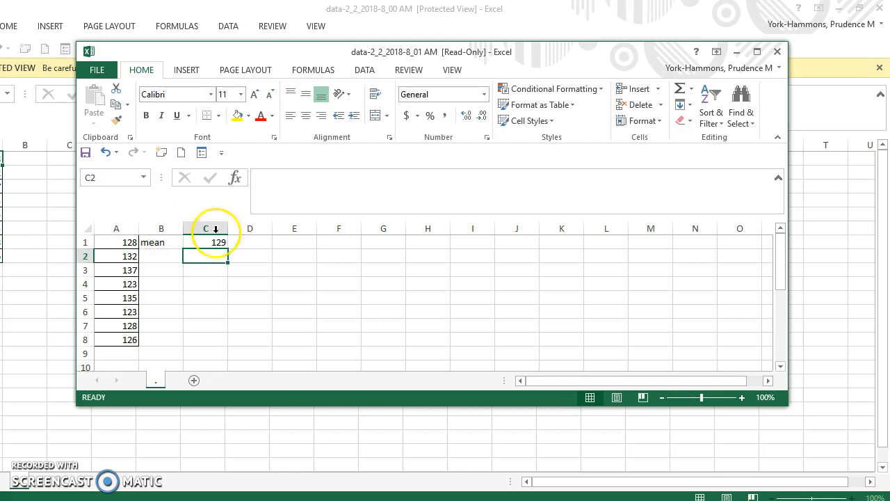
Step: Label D1 'median' and enter =MEDIAN(A:A) in E1, returning 128
click(251, 243)
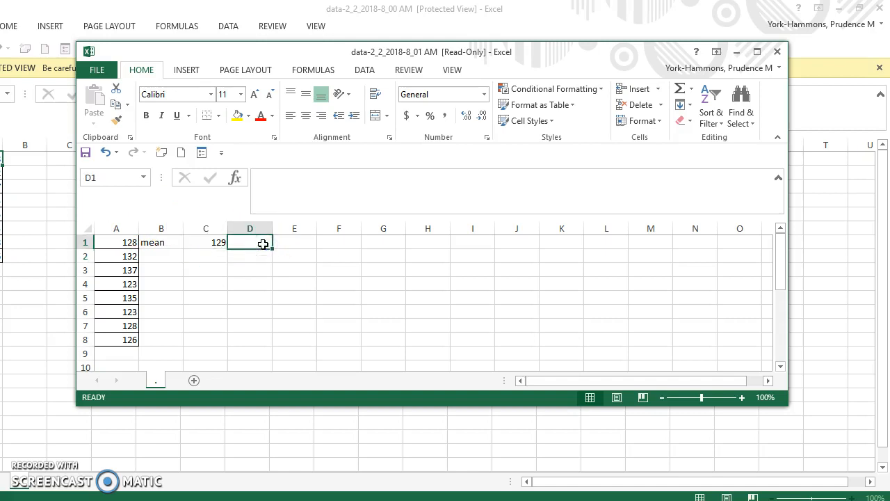
text(median)
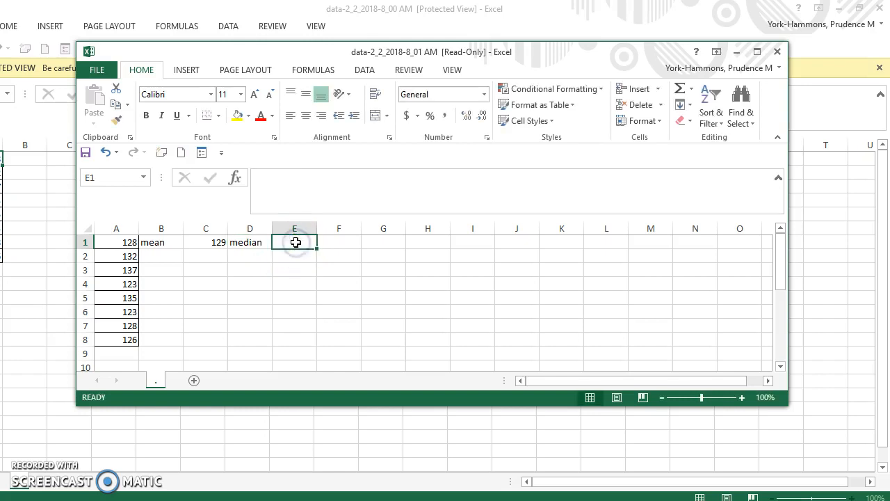
text(=)
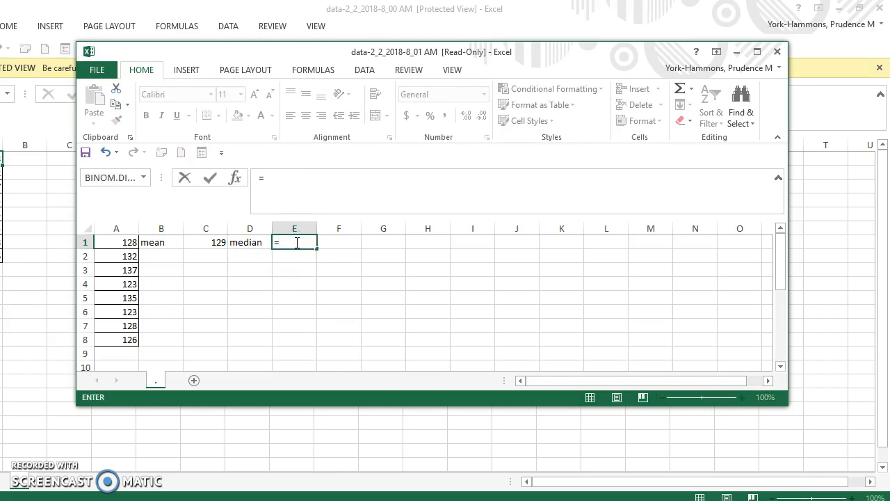
text(me)
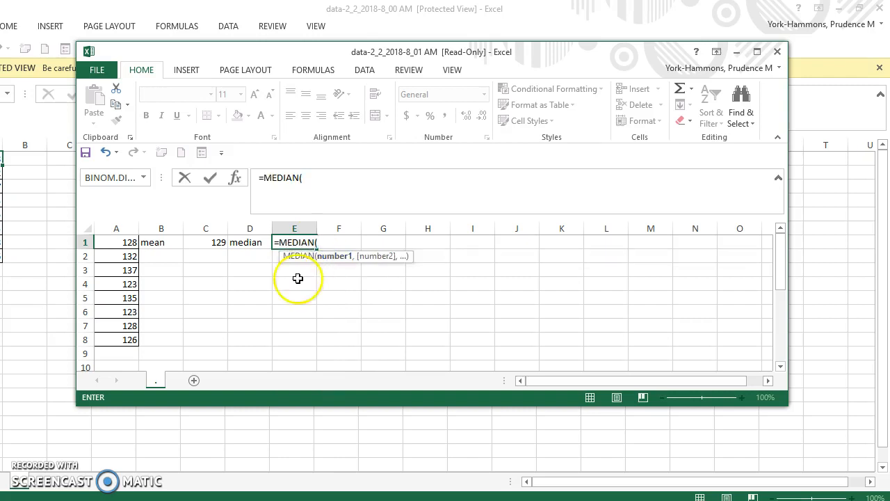
click(117, 228)
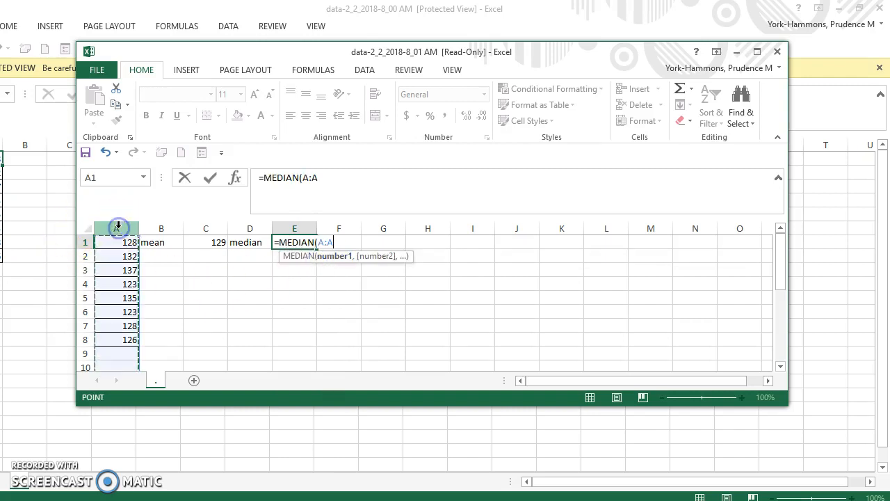
key(enter)
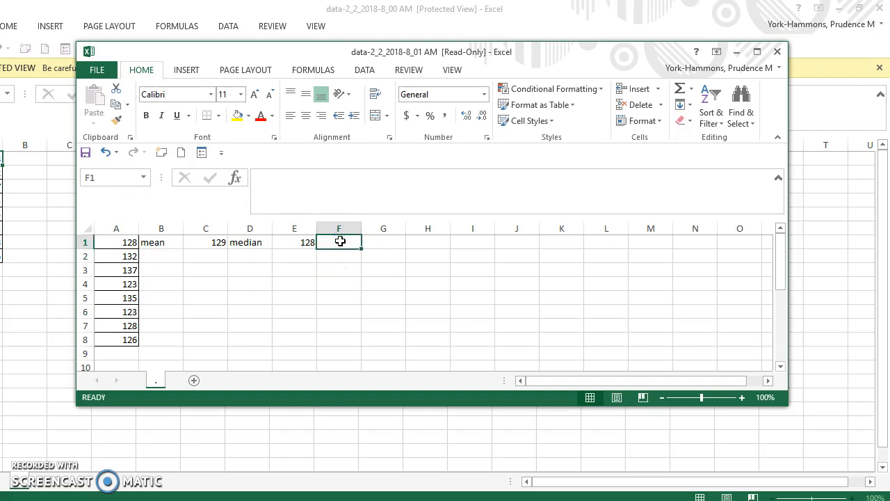
Step: Label F1 'mode', enter =MODE(A:A) in G1 returning 128, and start a 'multiple modes' note in H1
text(mode)
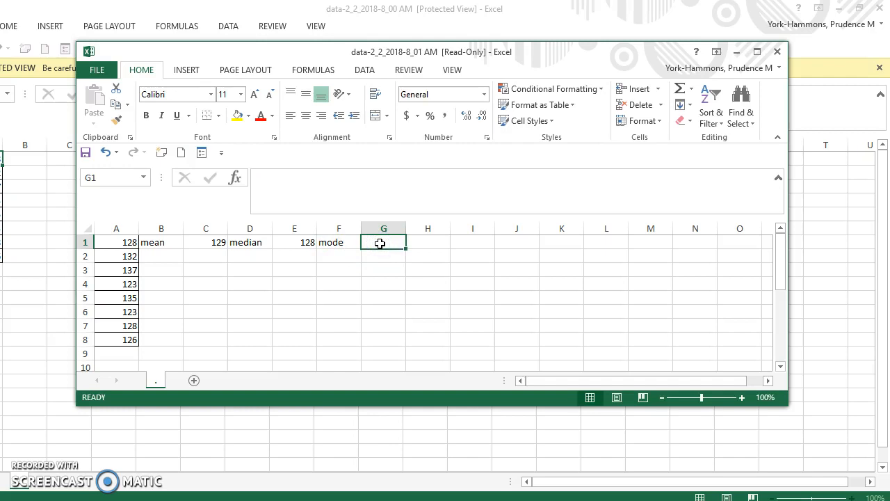
text(=)
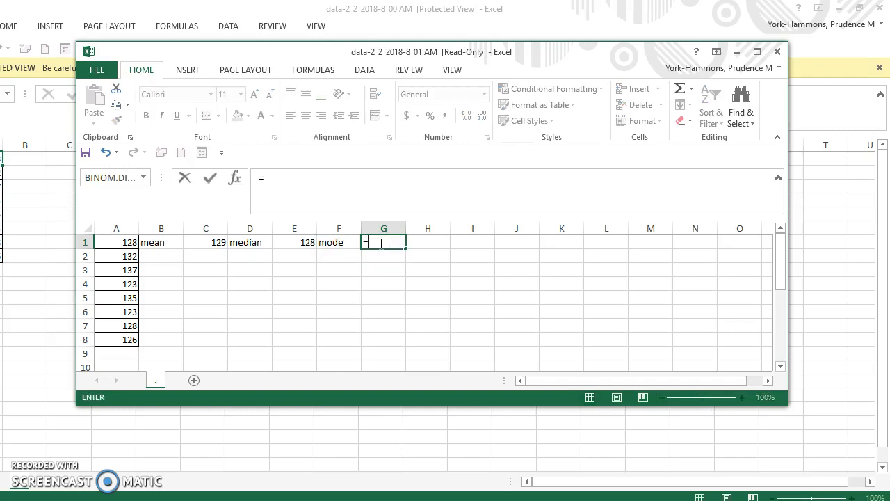
text(mo)
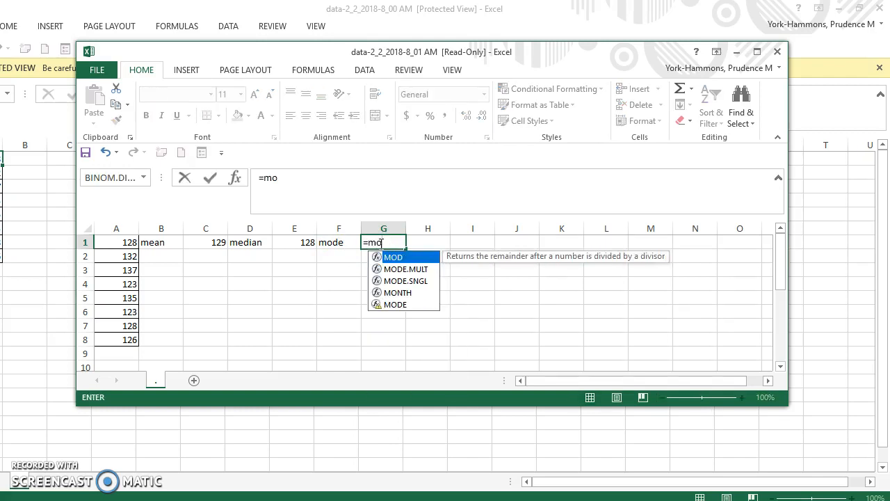
mouse_move(414, 286)
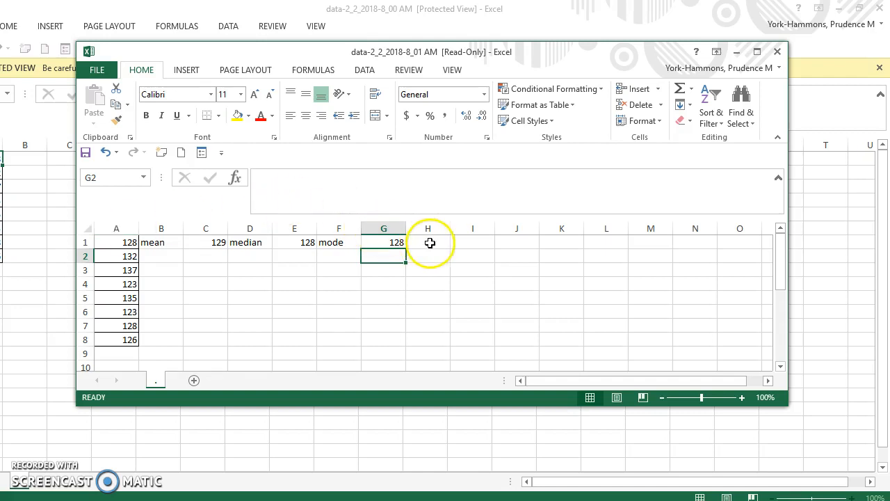
click(428, 242)
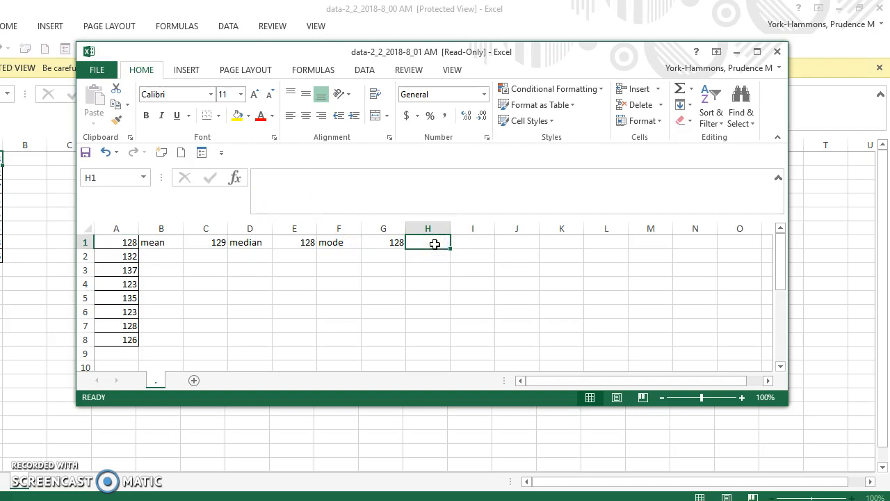
text(multiple modes)
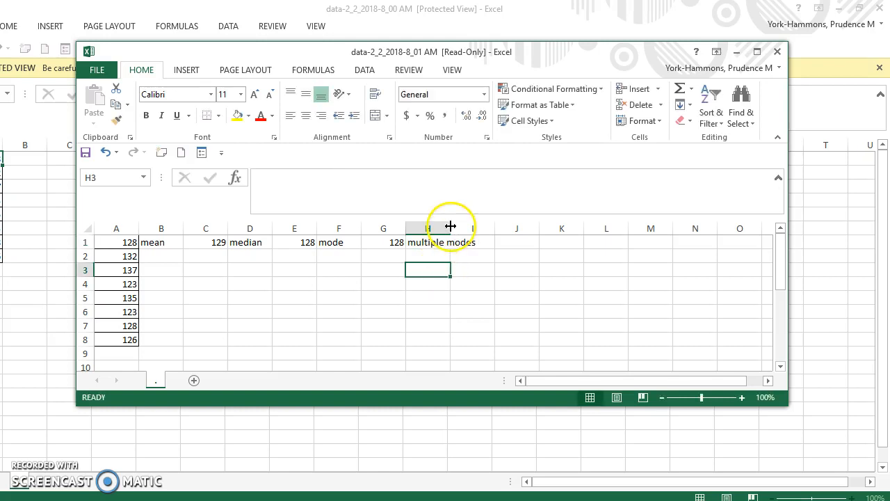
Step: Widen column H so the 'multiple modes' label fits fully
drag(451, 228, 492, 228)
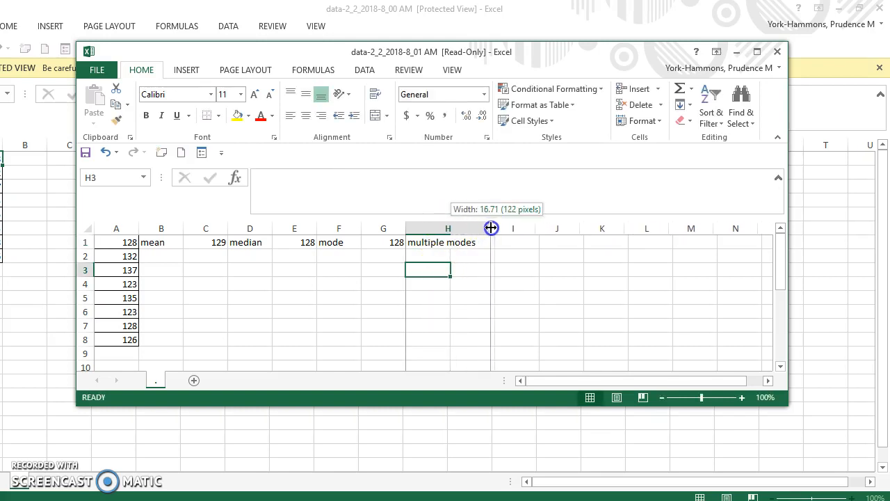
click(448, 242)
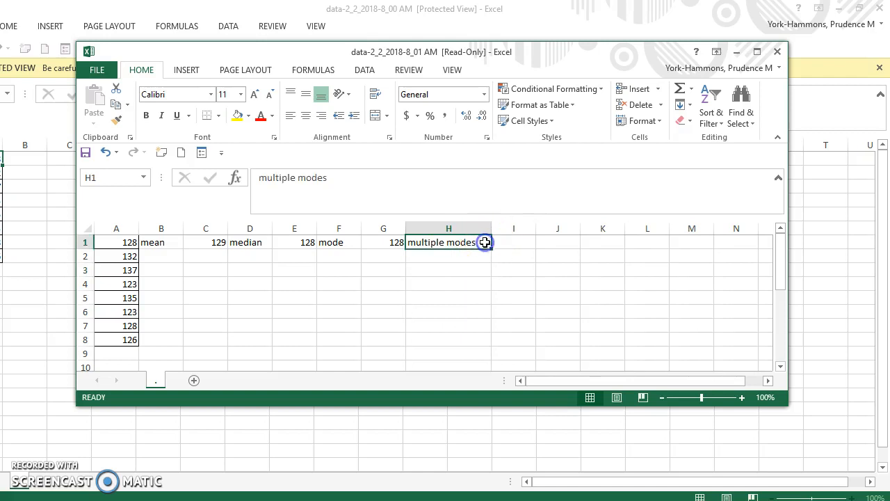
mouse_move(509, 242)
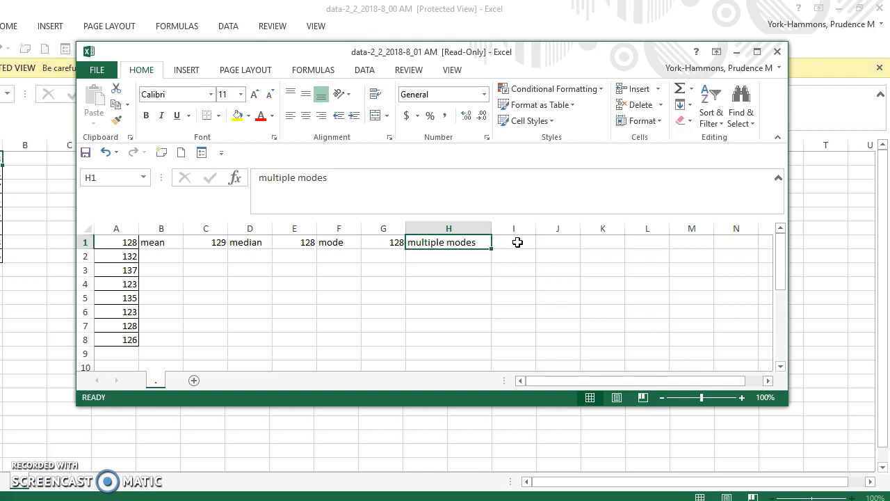
Step: Enter a =MODE.MULT(A:A) array formula across I1:I6 to list every mode of the data
click(515, 242)
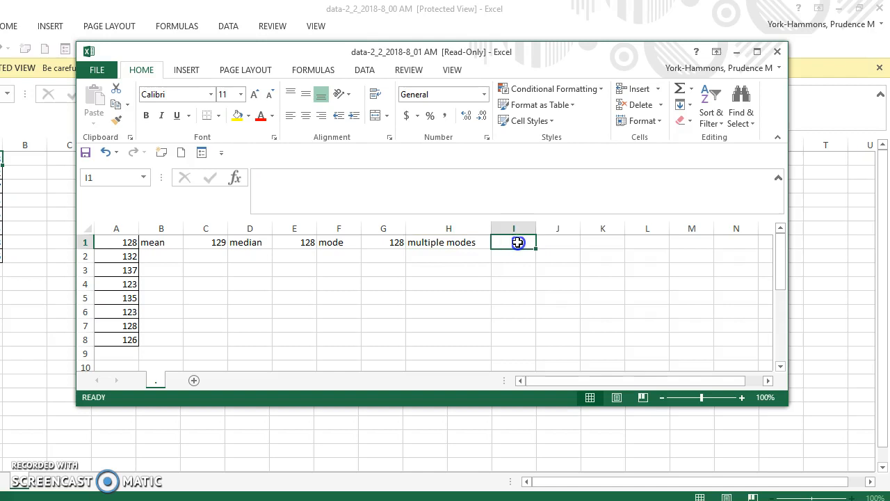
drag(515, 242, 515, 312)
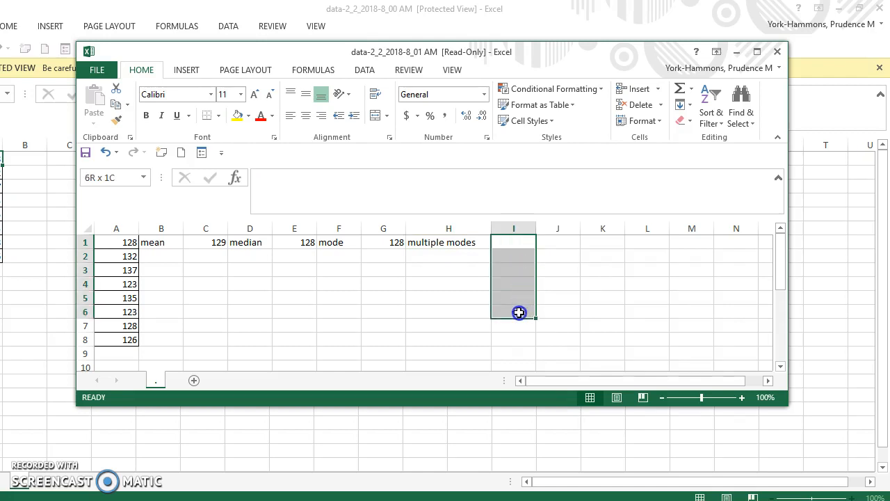
click(515, 311)
text(=)
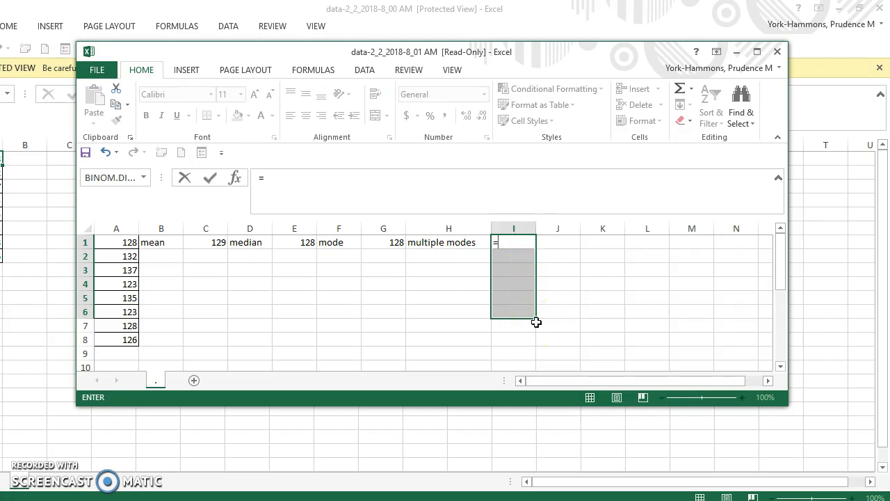
text(mo)
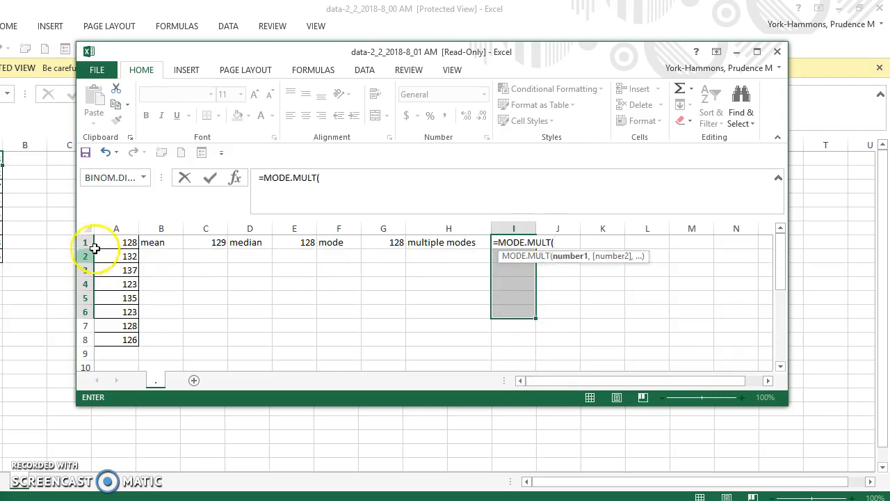
click(117, 229)
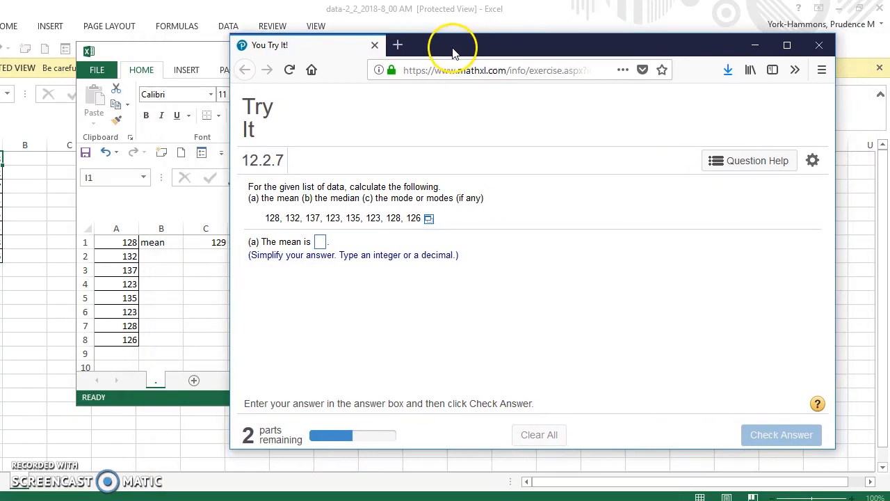
Step: Answer the mean as 129 in MathXL and submit it for checking
click(320, 242)
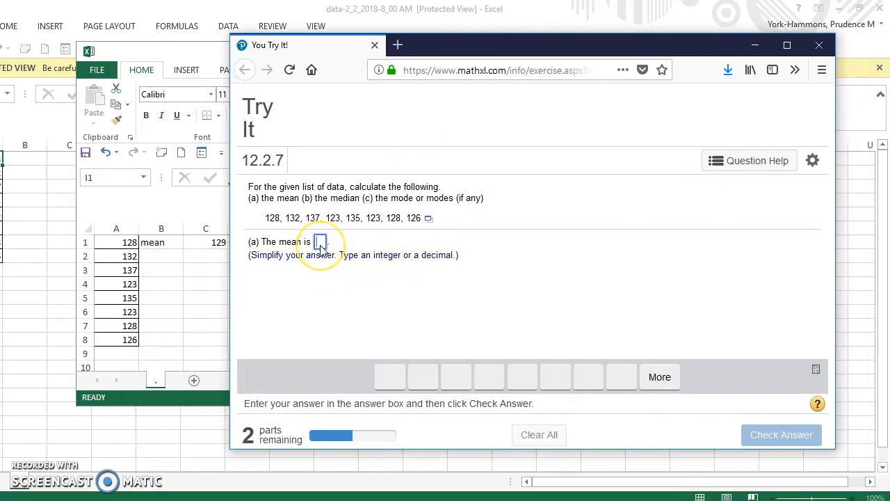
text(1)
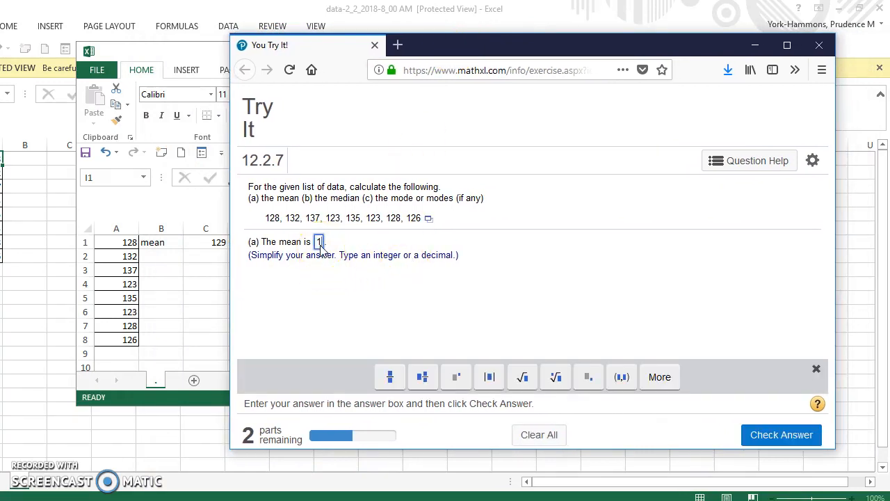
text(129)
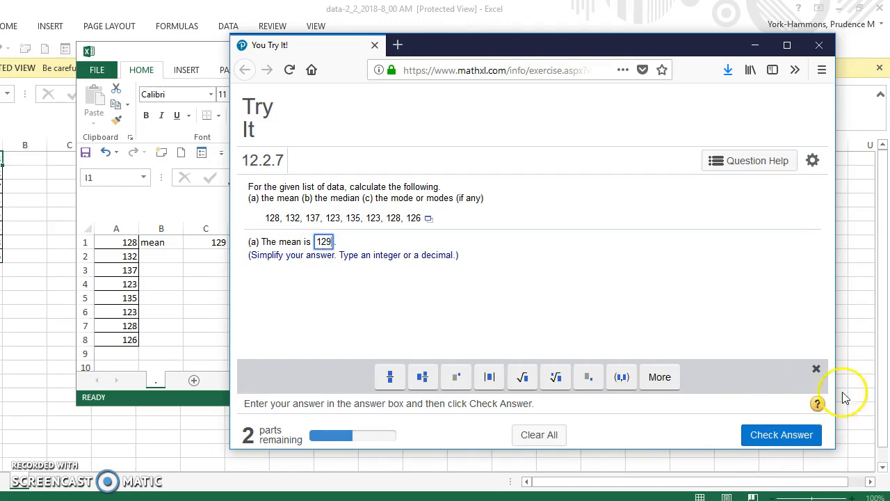
click(782, 434)
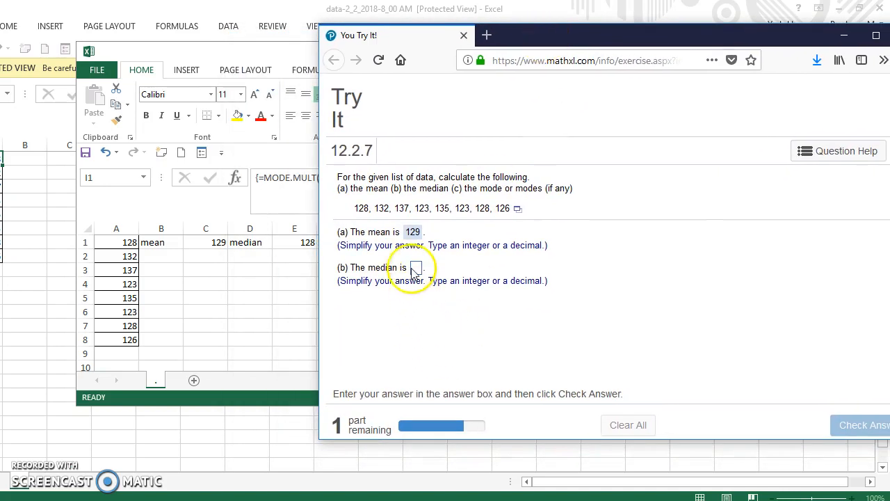
Step: Answer the median as 128 and submit it for checking
click(415, 267)
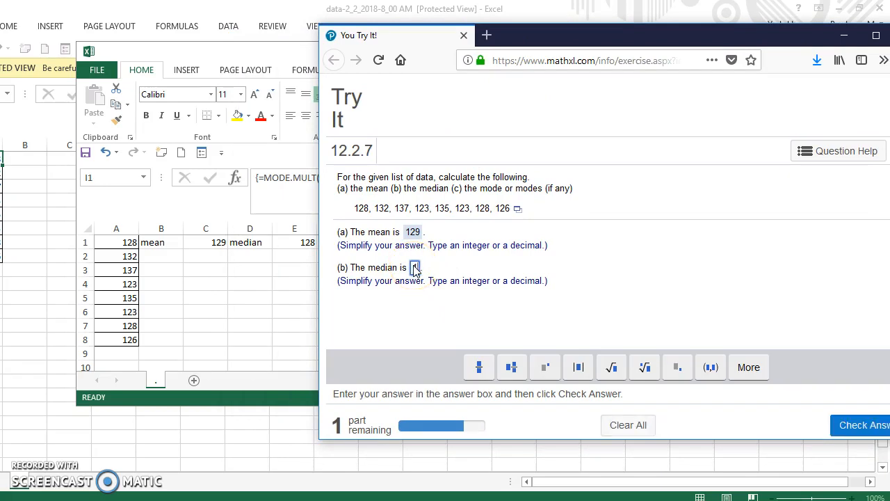
text(128)
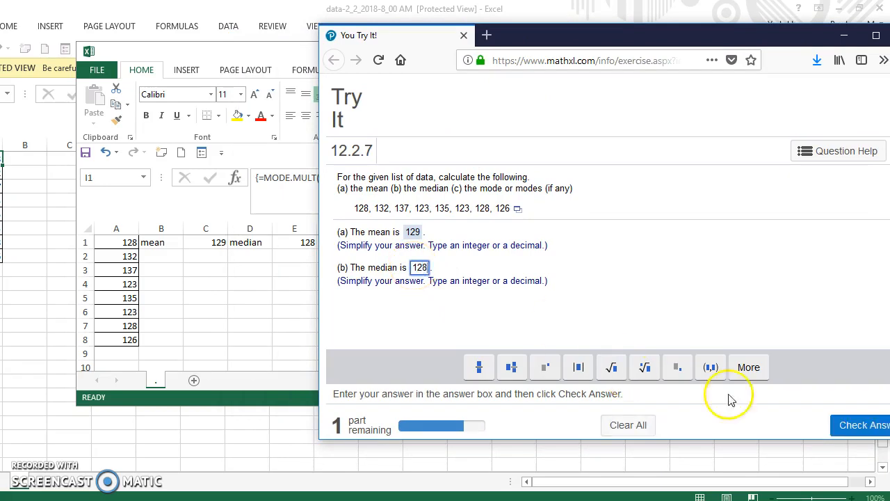
click(862, 426)
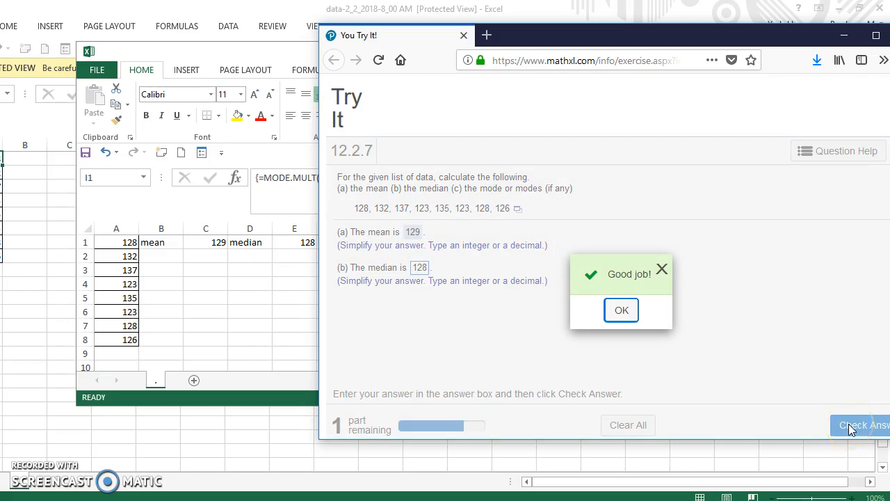
Step: Dismiss the correct-answer popup and choose that the data has modes, answering 128,123
click(620, 309)
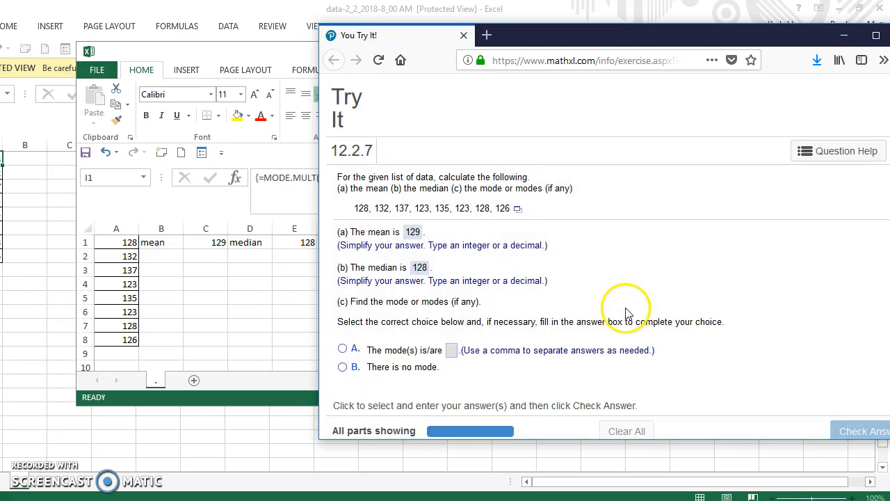
mouse_move(410, 317)
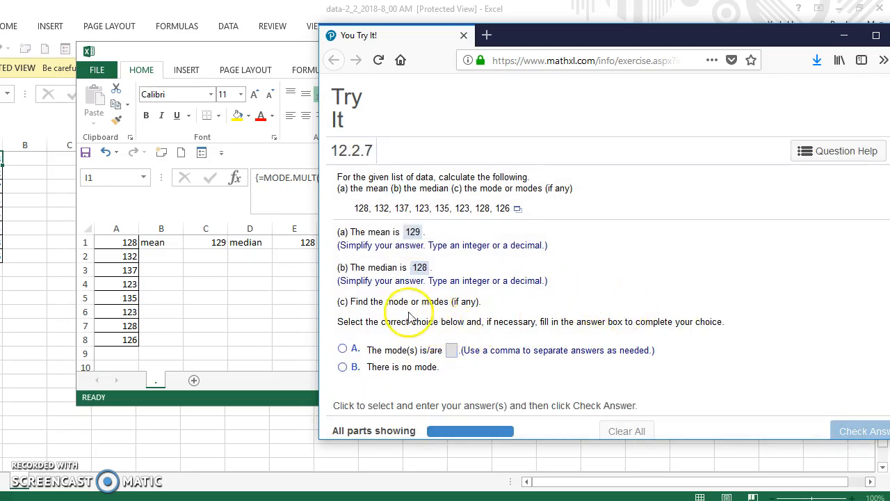
mouse_move(553, 58)
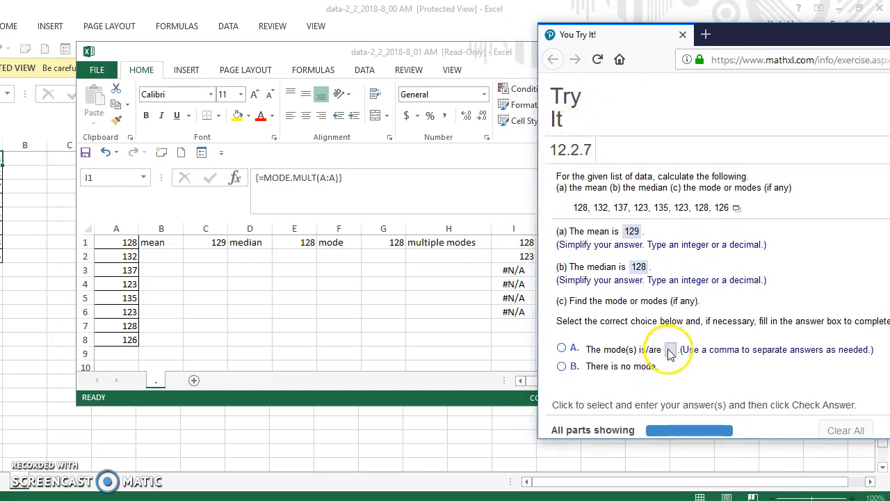
click(562, 331)
text(128,123)
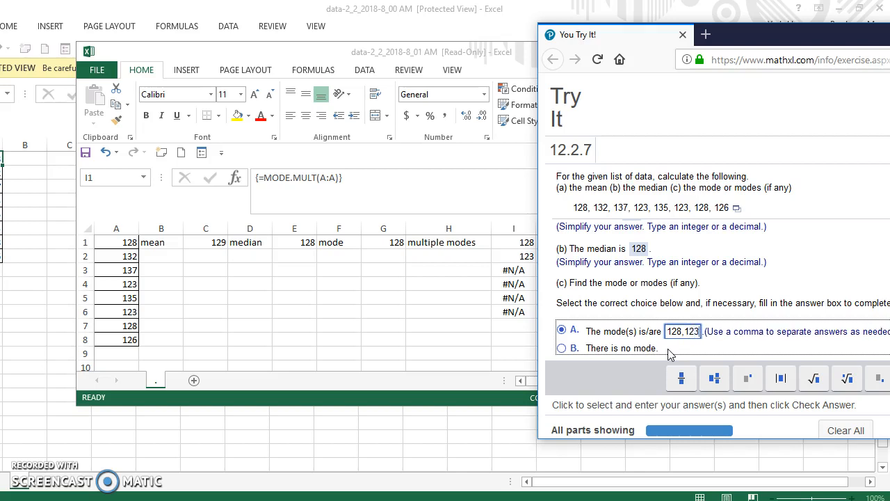
mouse_move(807, 36)
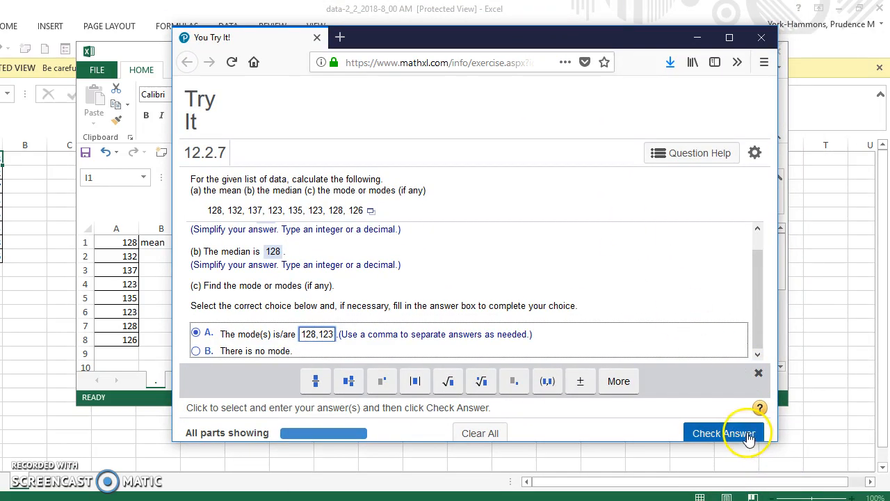
Step: Submit the modes answer 128,123 and dismiss the Excellent! popup, completing the exercise
click(723, 433)
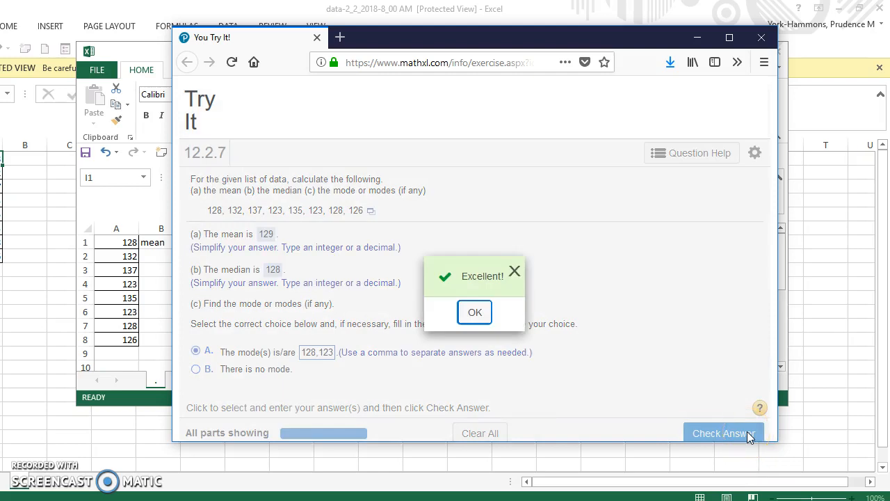
click(475, 312)
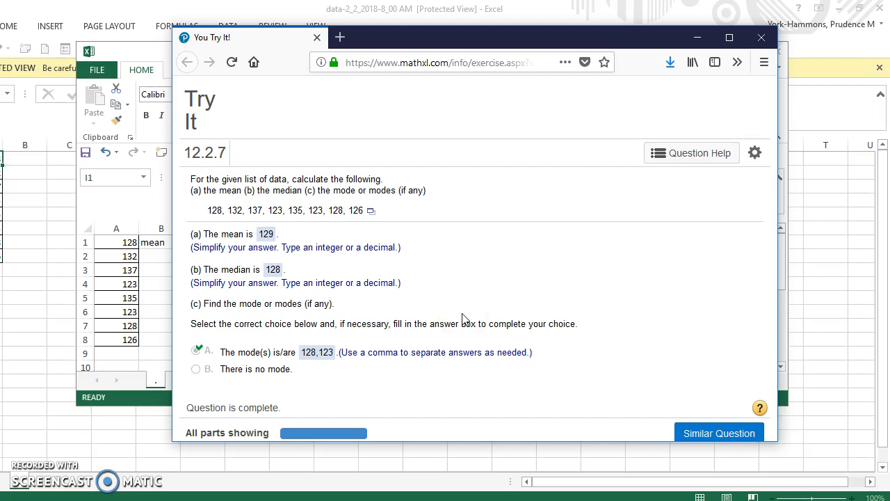
mouse_move(657, 95)
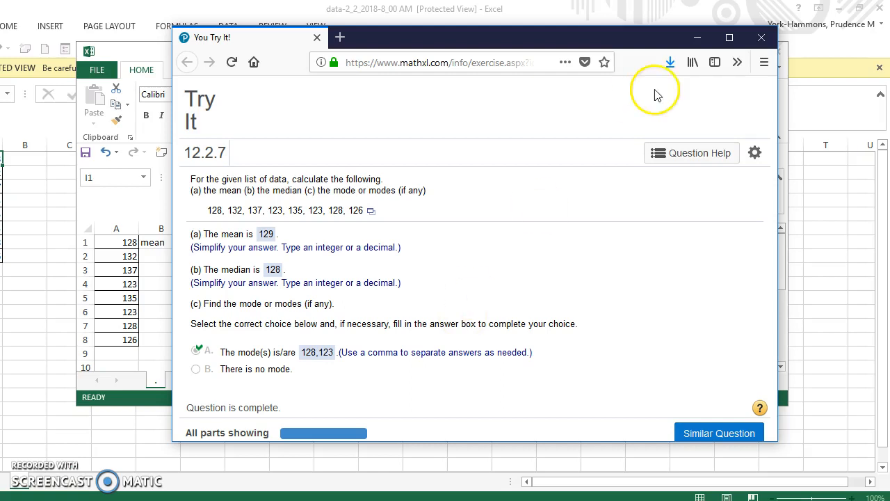
mouse_move(724, 95)
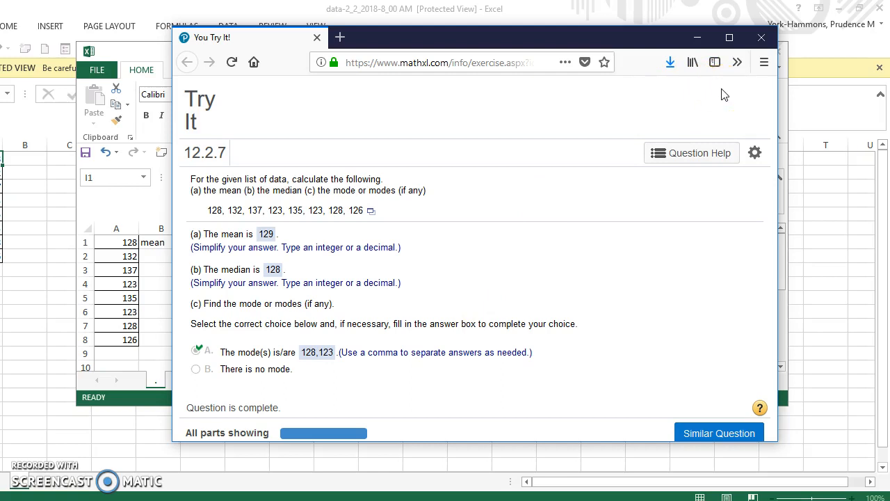